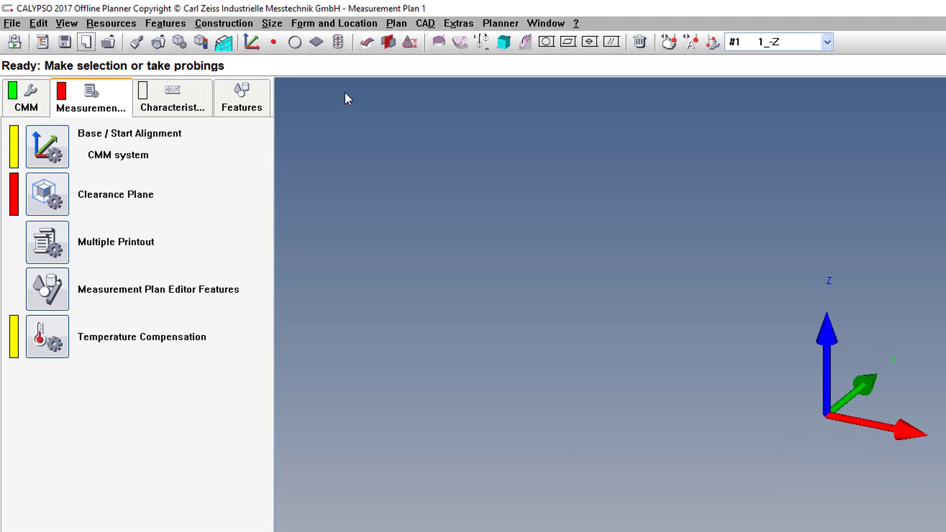
Start loading a CAD model via CAD > CAD File > Load.
{"action": "left_click", "coordinate": [424, 22]}
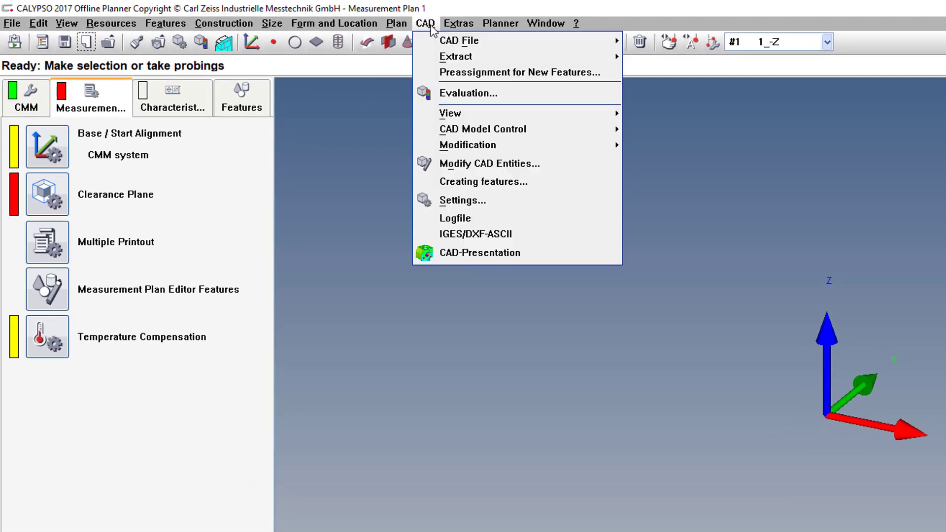
{"action": "mouse_move", "coordinate": [458, 40]}
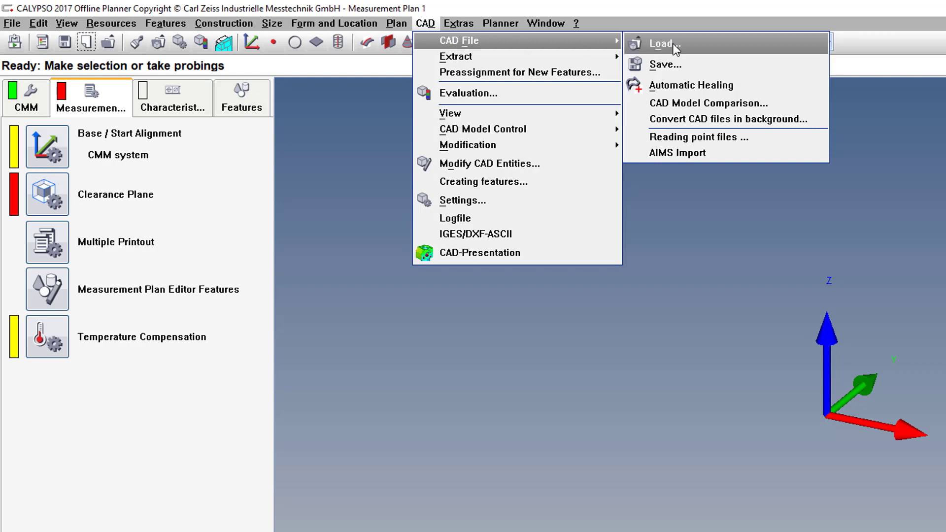
{"action": "left_click", "coordinate": [661, 43]}
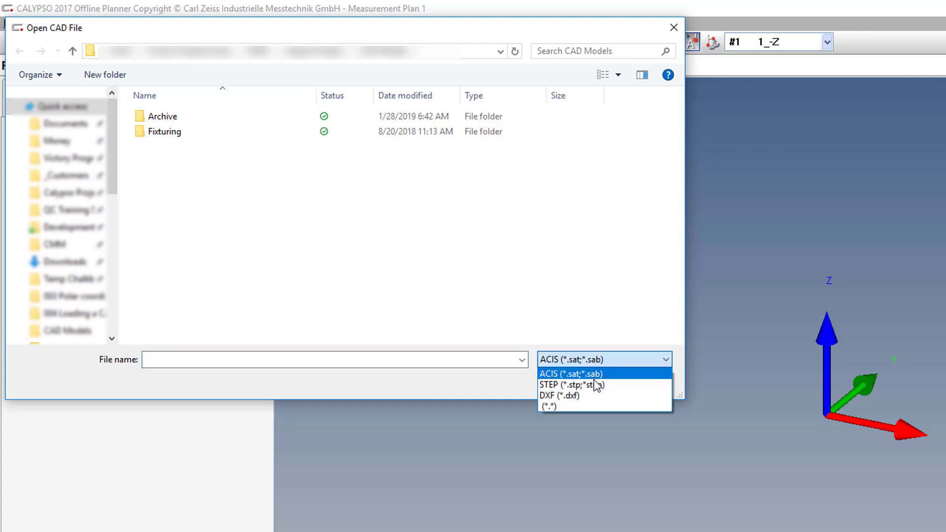
Filter the Open CAD File dialog to STEP (*.stp;*.step) files.
{"action": "left_click", "coordinate": [567, 385]}
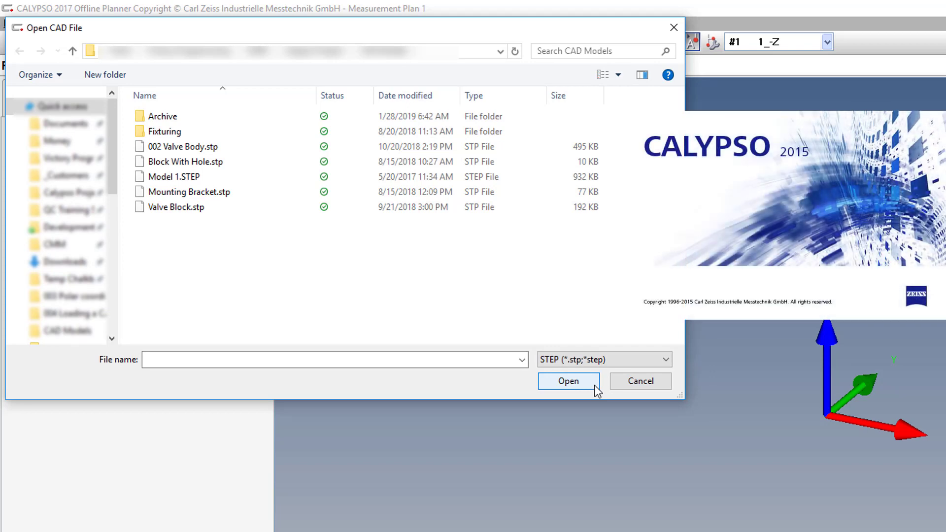
{"action": "left_click", "coordinate": [178, 176]}
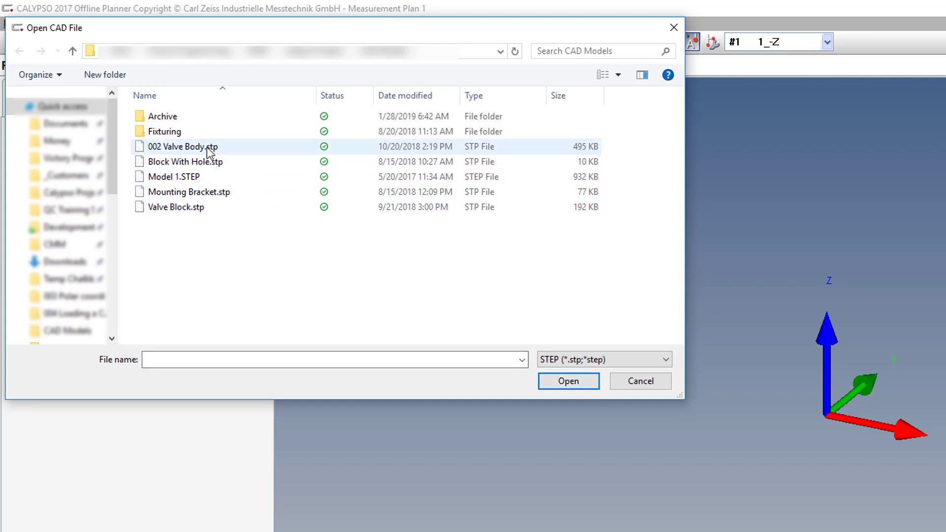
Load 002 Valve Body.stp into the measurement plan.
{"action": "double_click", "coordinate": [182, 146]}
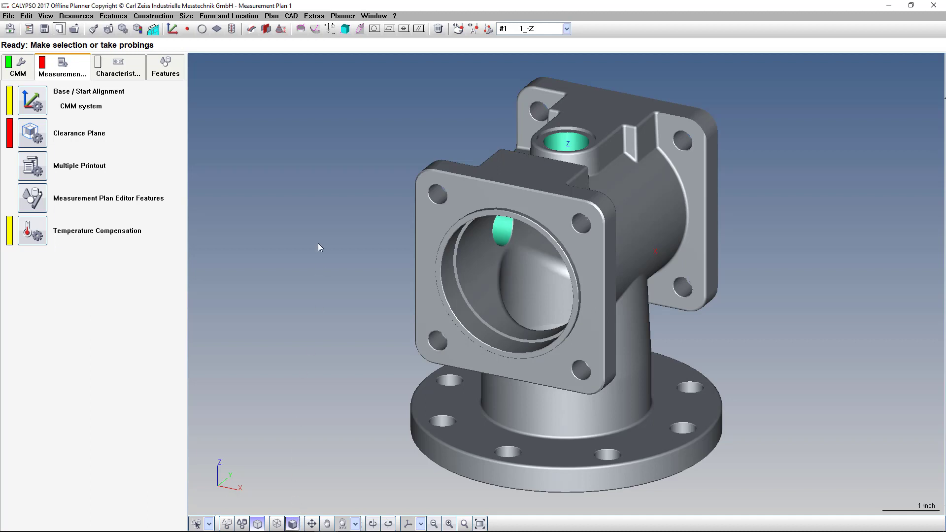
In CAD Settings, change the part colour from grey to a blue shade.
{"action": "left_click", "coordinate": [291, 16]}
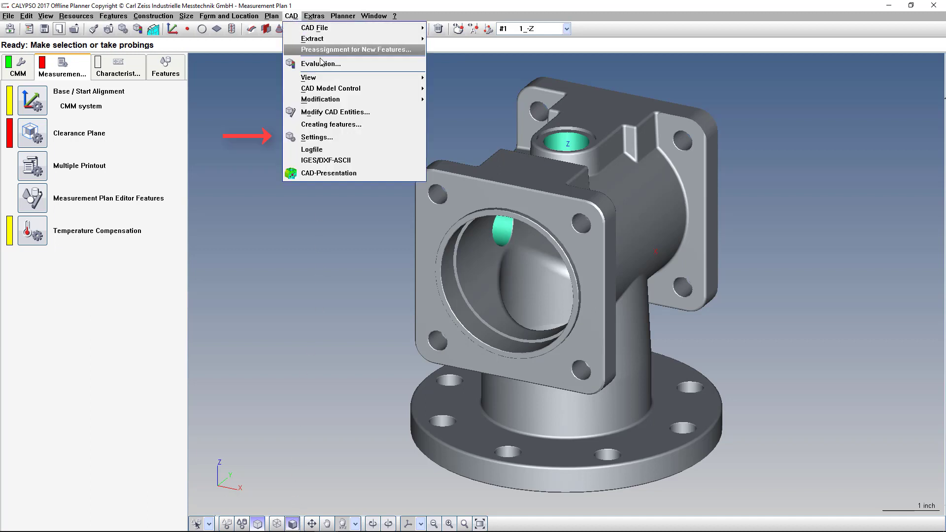
{"action": "mouse_move", "coordinate": [316, 137]}
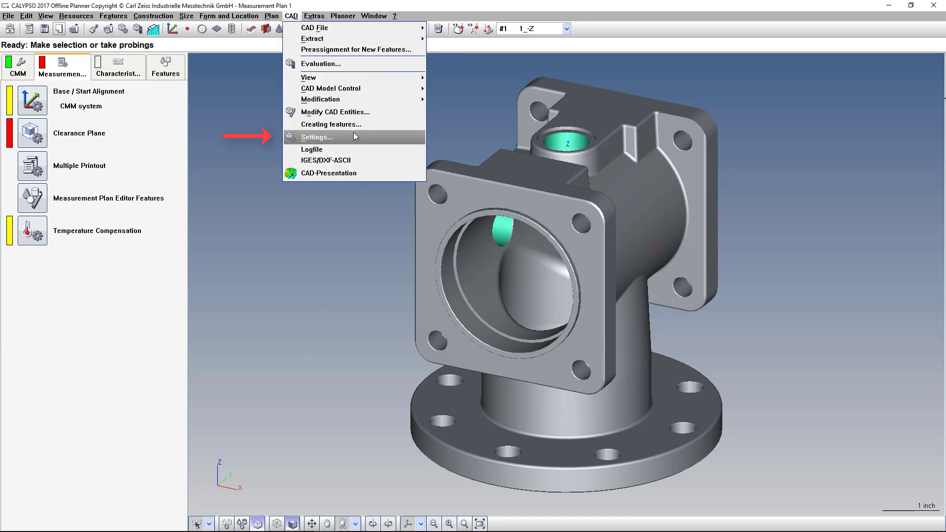
{"action": "left_click", "coordinate": [317, 137]}
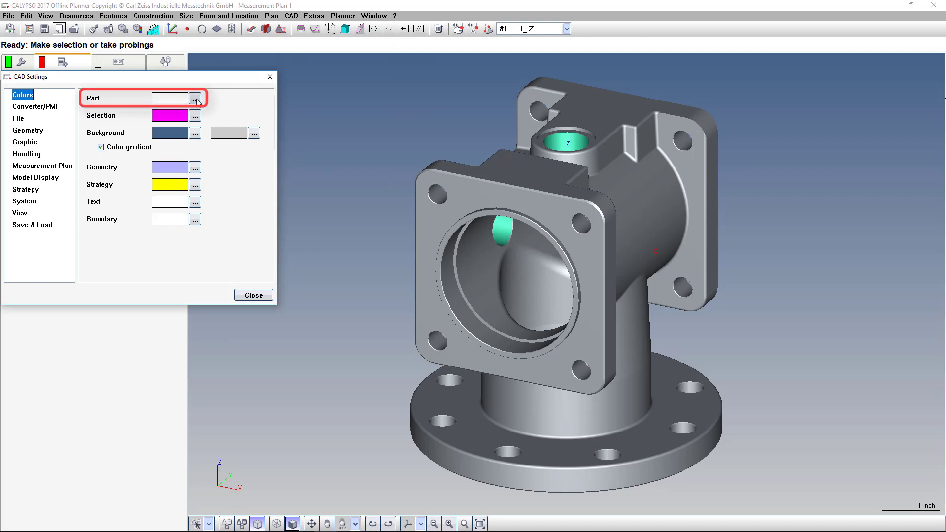
{"action": "left_click", "coordinate": [195, 99]}
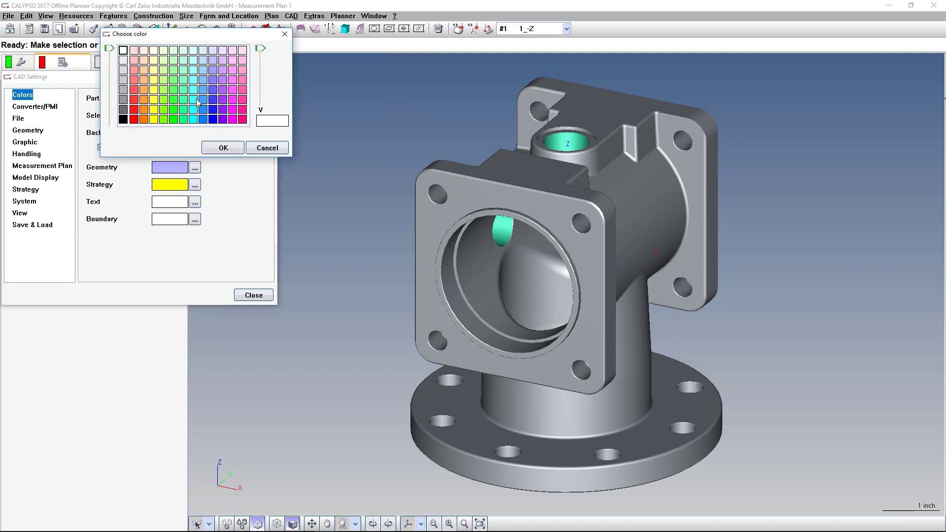
{"action": "mouse_move", "coordinate": [169, 116]}
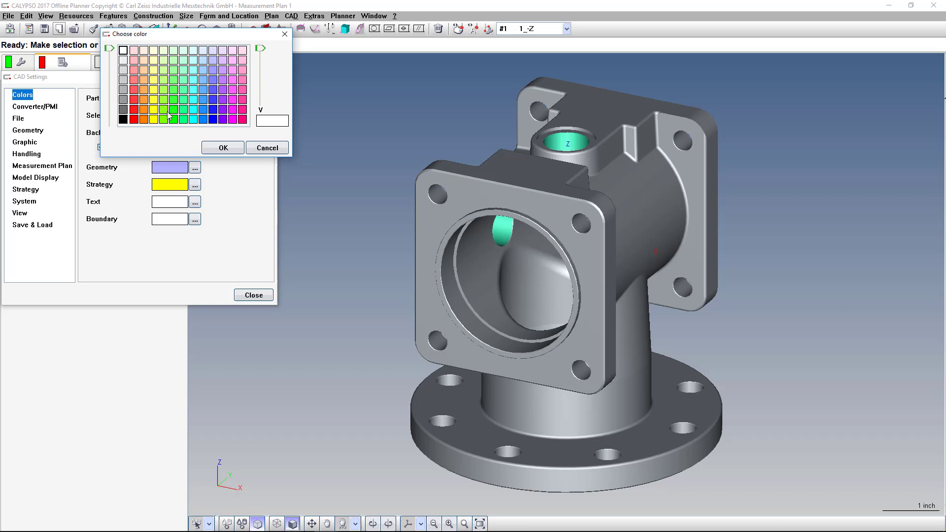
{"action": "mouse_move", "coordinate": [231, 41]}
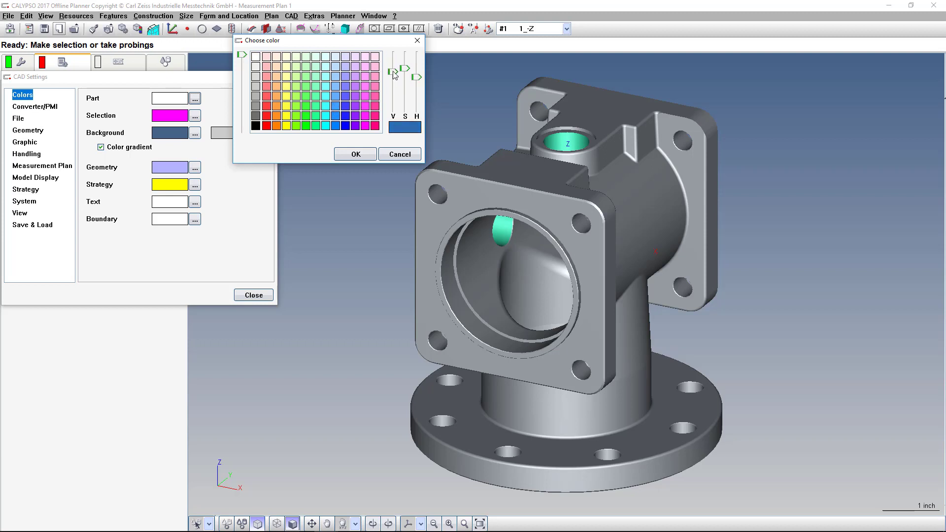
{"action": "left_click_drag", "start_coordinate": [405, 75], "coordinate": [405, 93]}
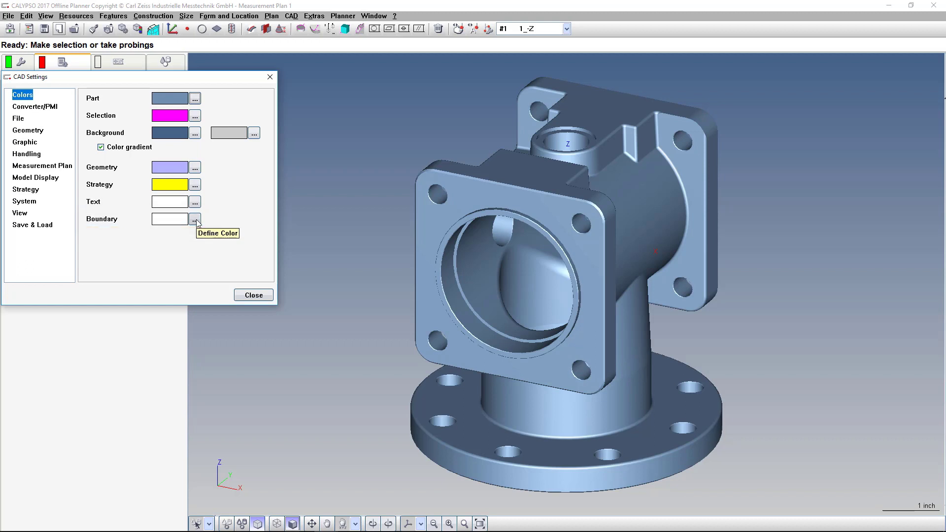
Set the boundary colour to black and close CAD Settings.
{"action": "left_click", "coordinate": [194, 219]}
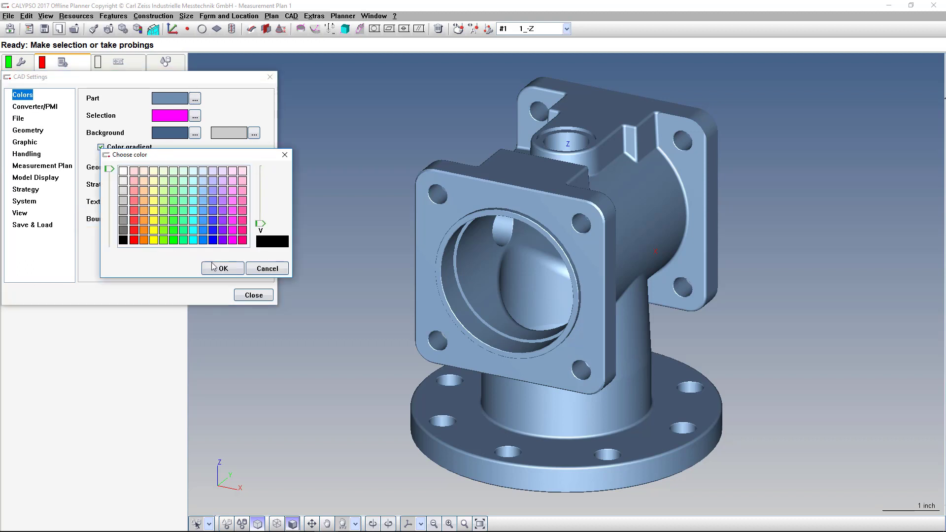
{"action": "left_click", "coordinate": [223, 268]}
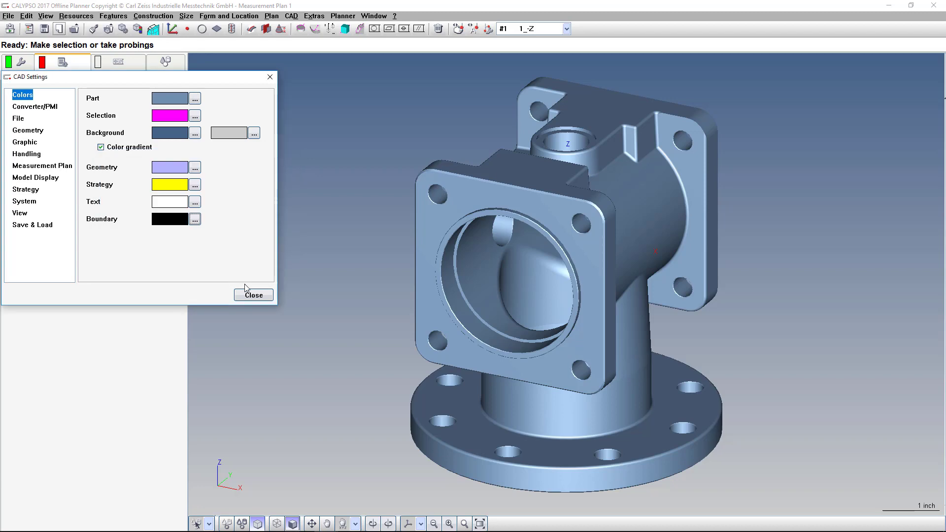
{"action": "left_click", "coordinate": [253, 294]}
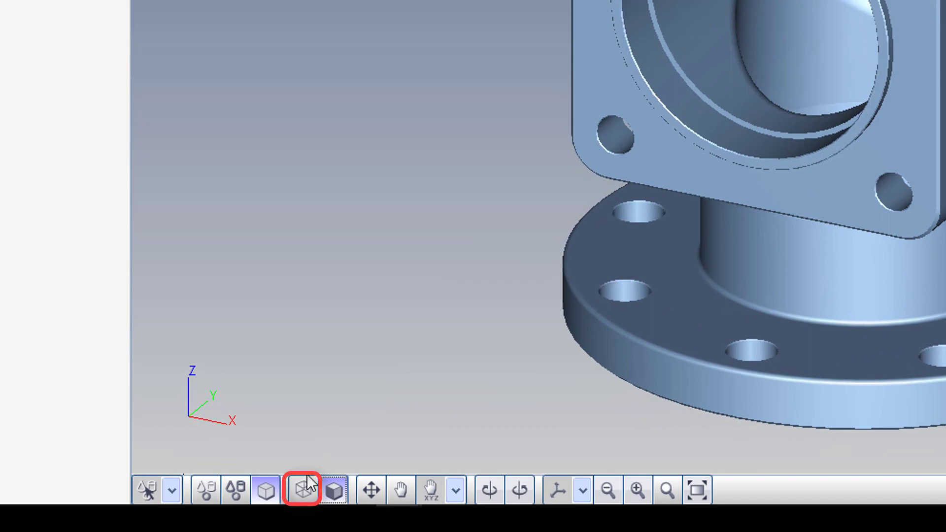
{"action": "mouse_move", "coordinate": [303, 490]}
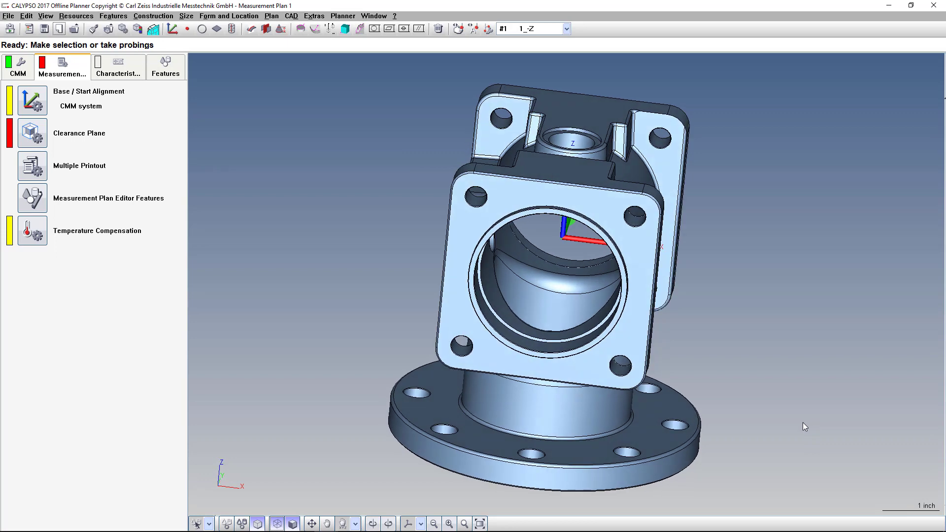
{"action": "mouse_move", "coordinate": [767, 413]}
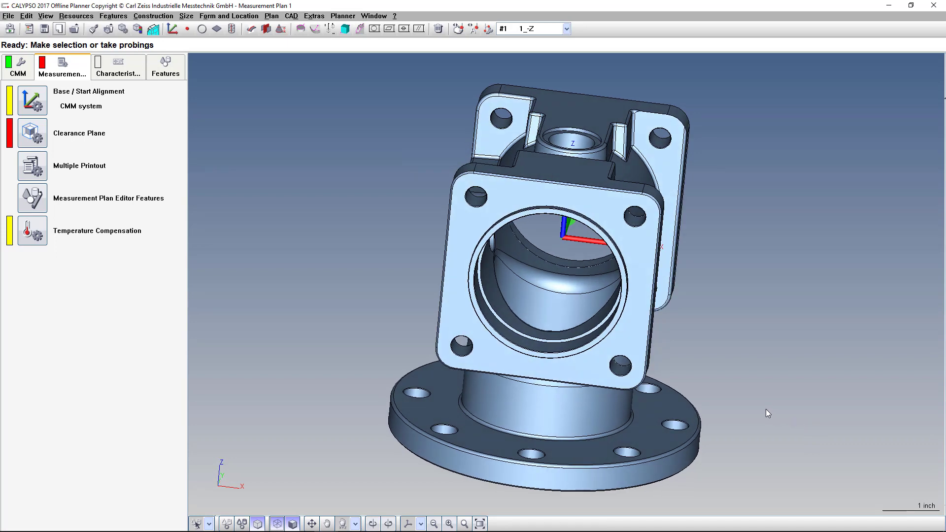